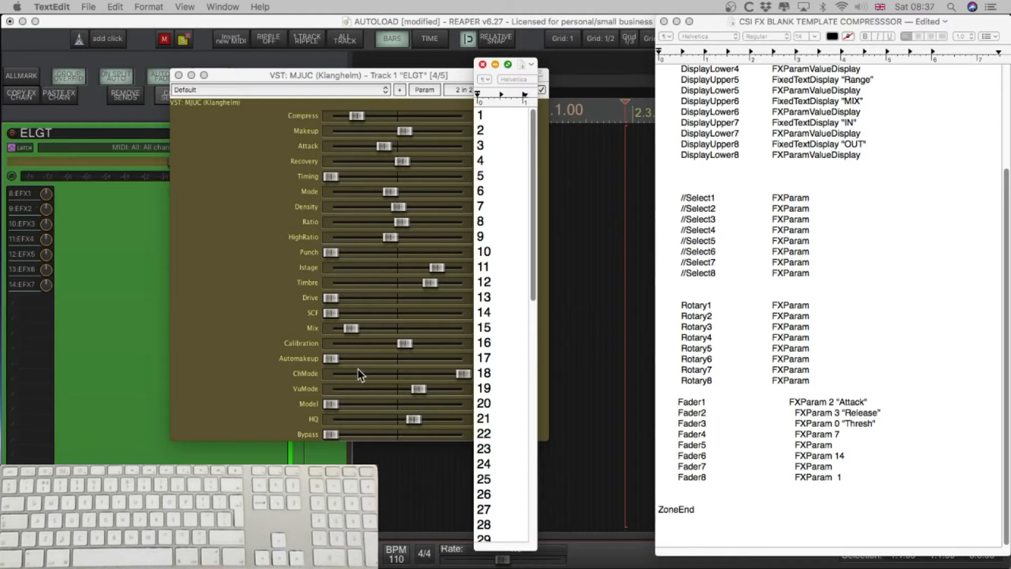
- Bring up the 6050 Ultimate CS FX on track ELGT and show its parameters on the MCU
scroll("down", 3)
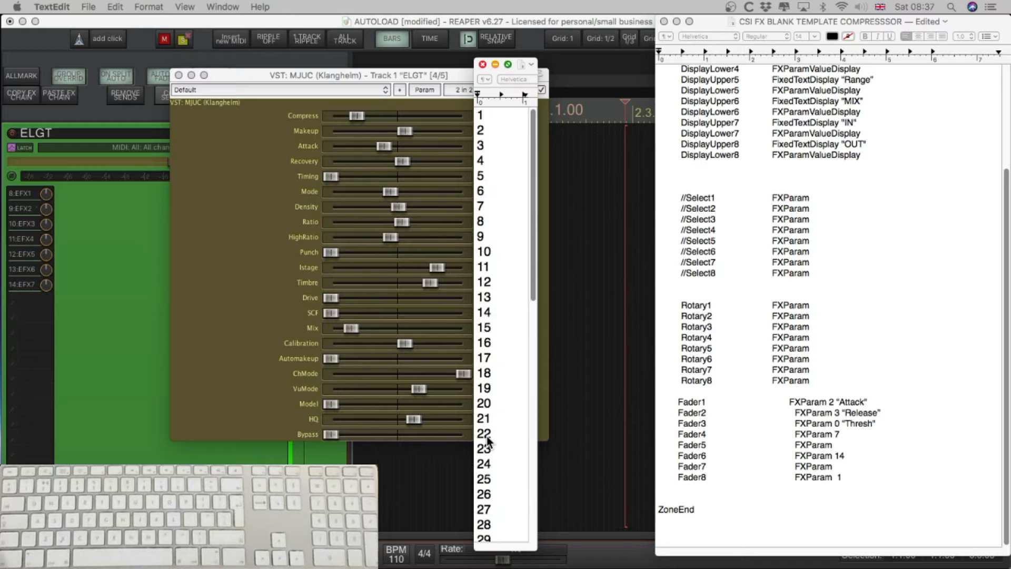
mouse_move(500, 426)
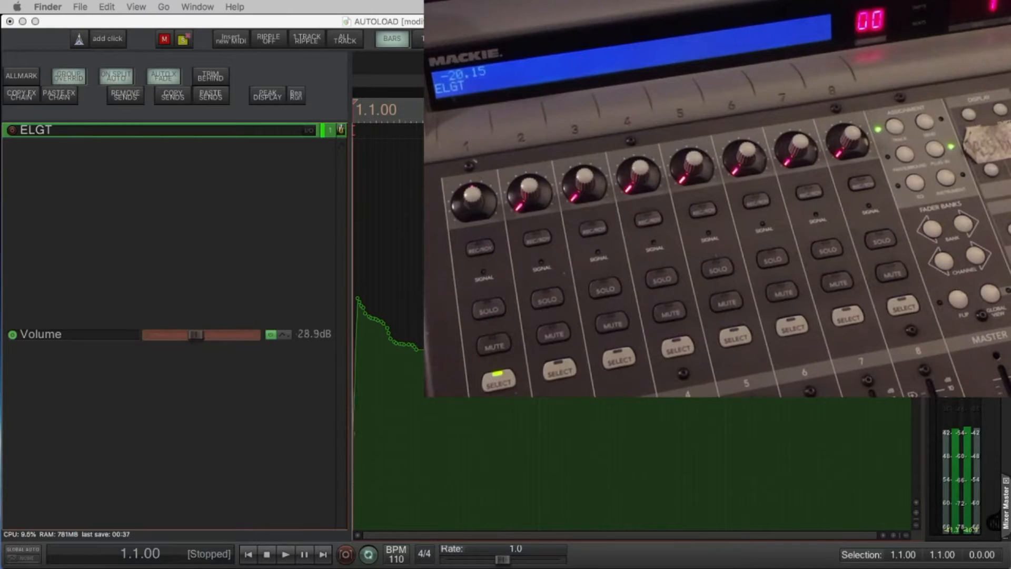
left_click_drag(193, 334, 228, 334)
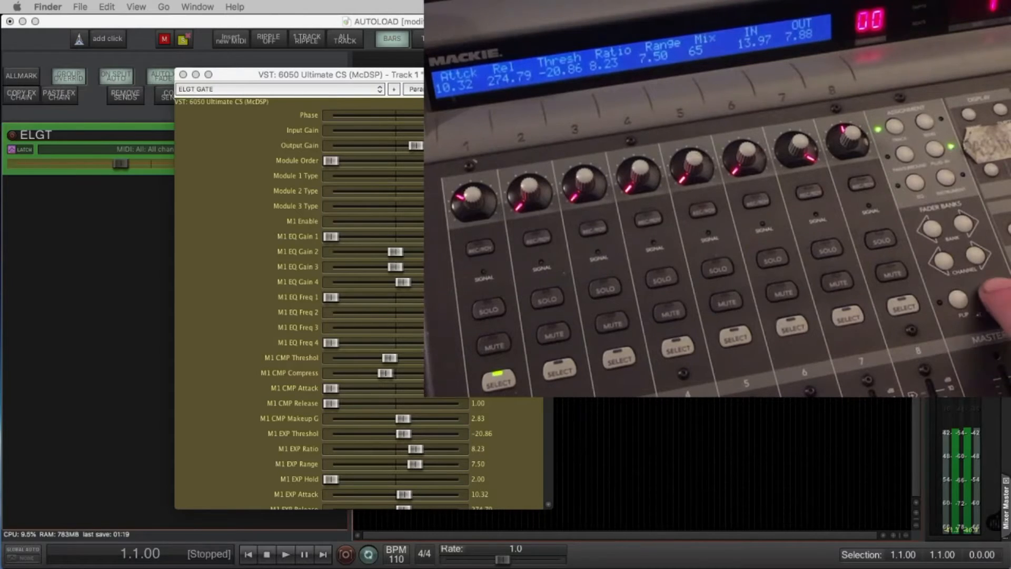
left_click(198, 73)
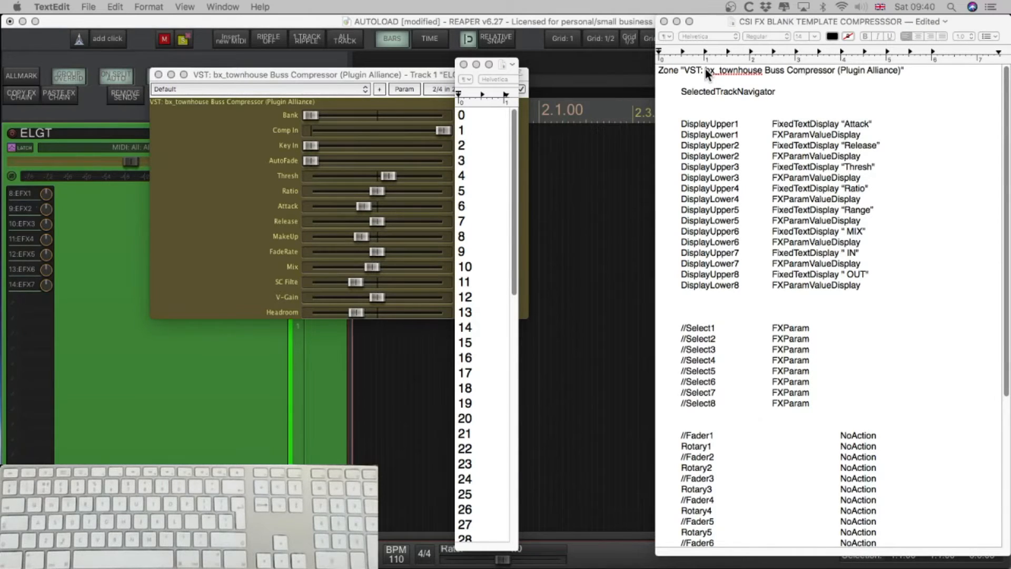
mouse_move(339, 79)
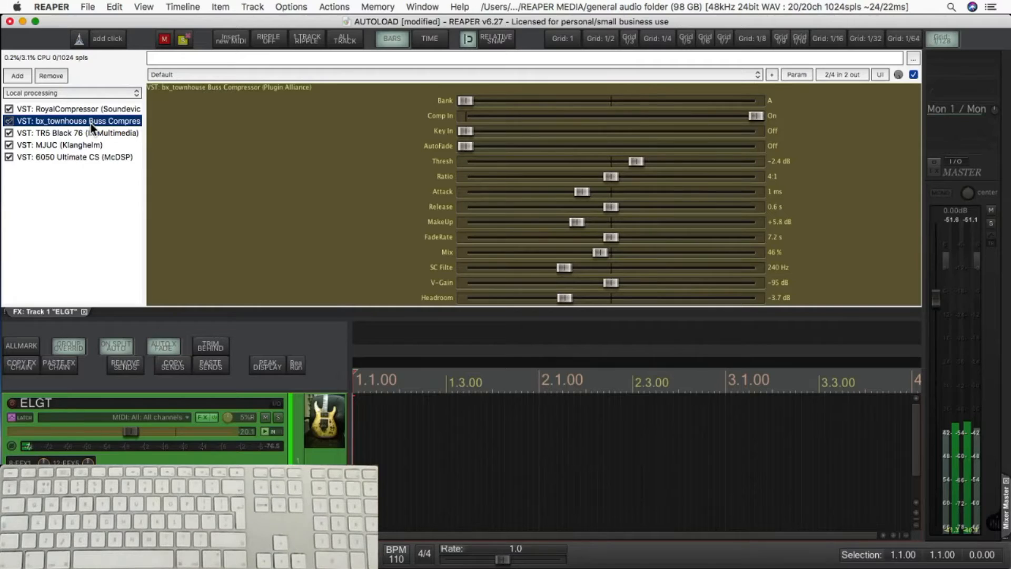
- Start renaming the bx_townhouse instance from the FX chain, then dismiss the rename box
right_click(92, 121)
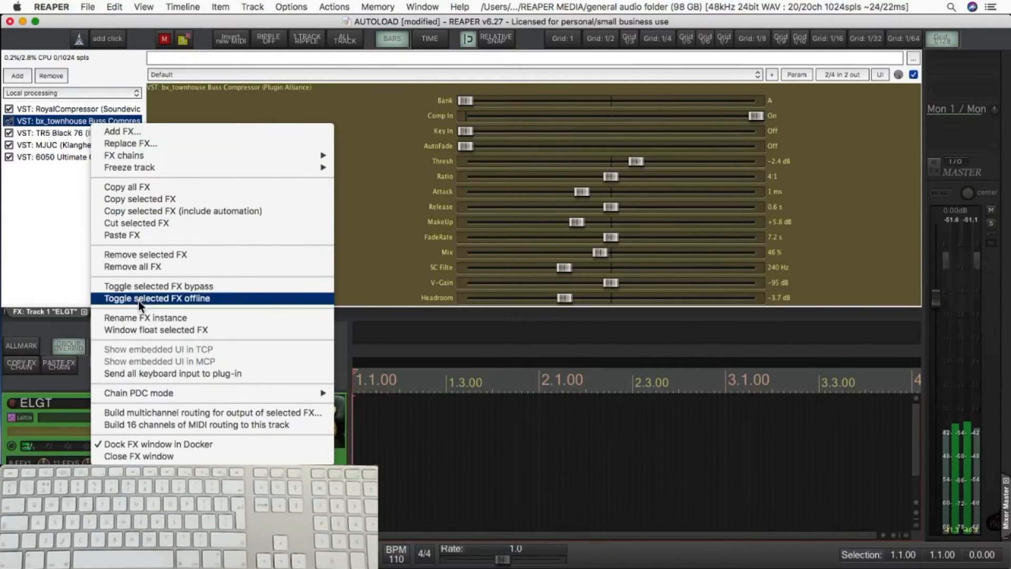
left_click(145, 318)
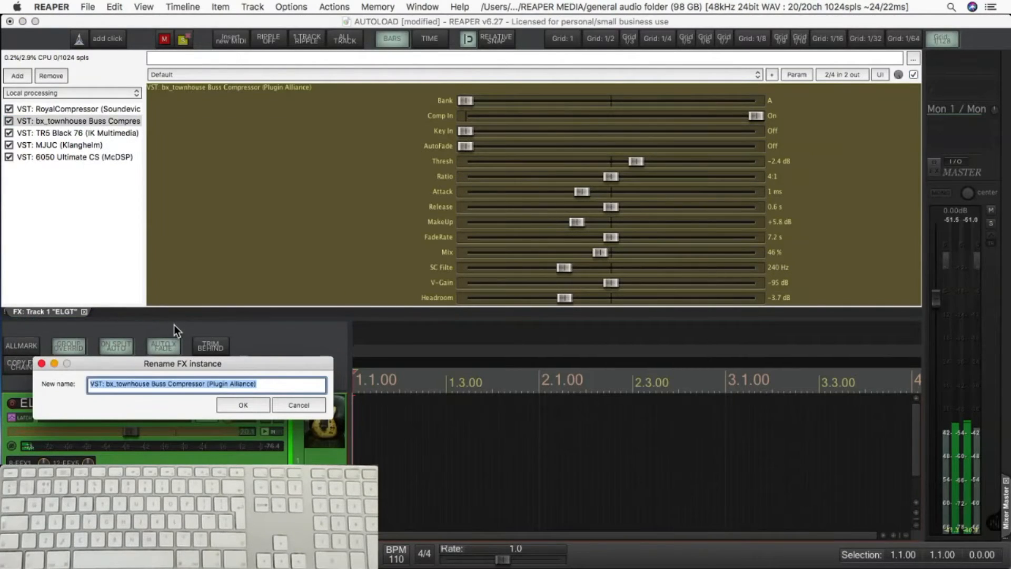
mouse_move(183, 341)
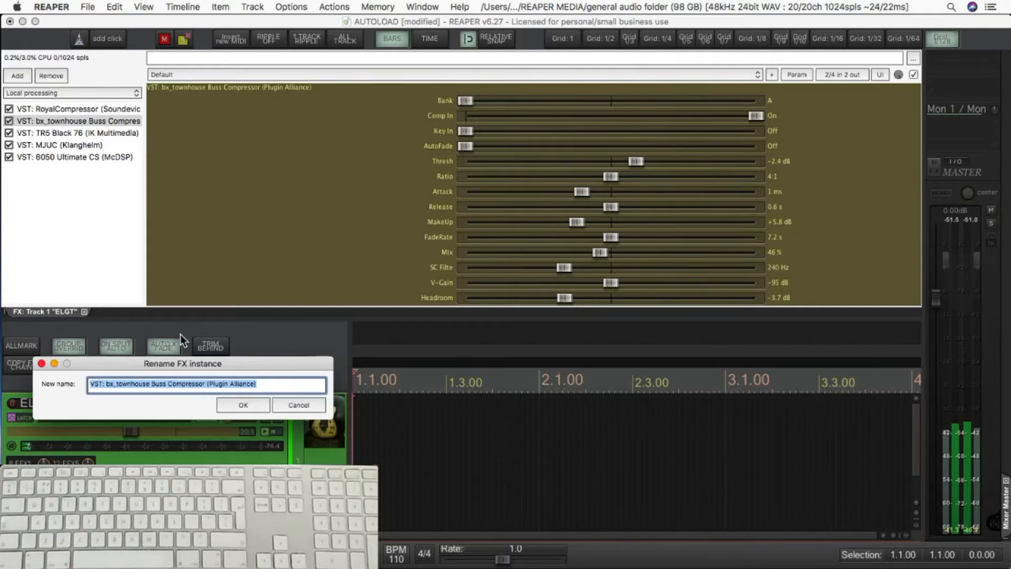
left_click(243, 405)
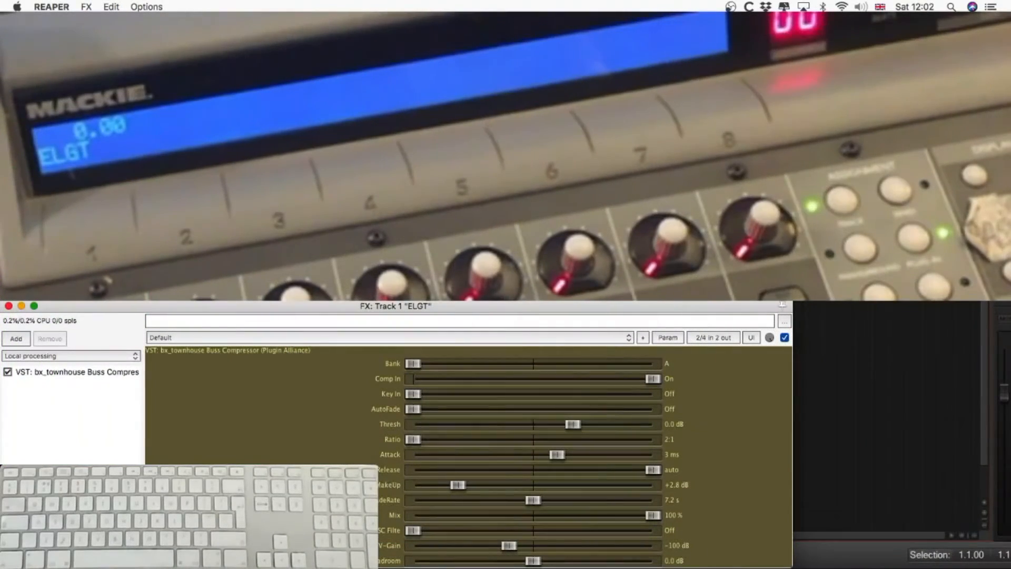
- Rename the bx_townhouse Buss Compressor instance to TOWNHOUSE and confirm
left_click(73, 372)
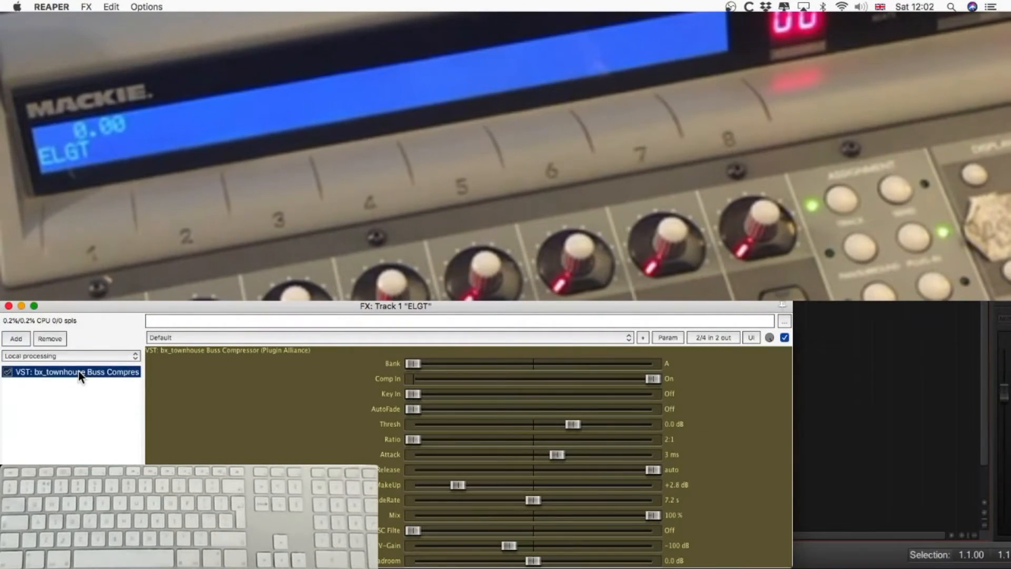
right_click(79, 372)
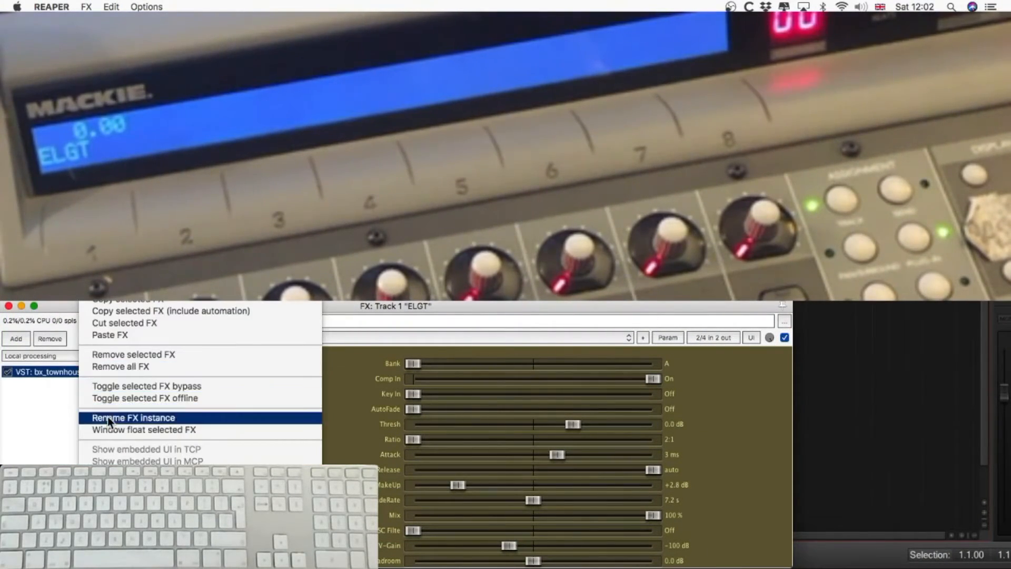
left_click(136, 418)
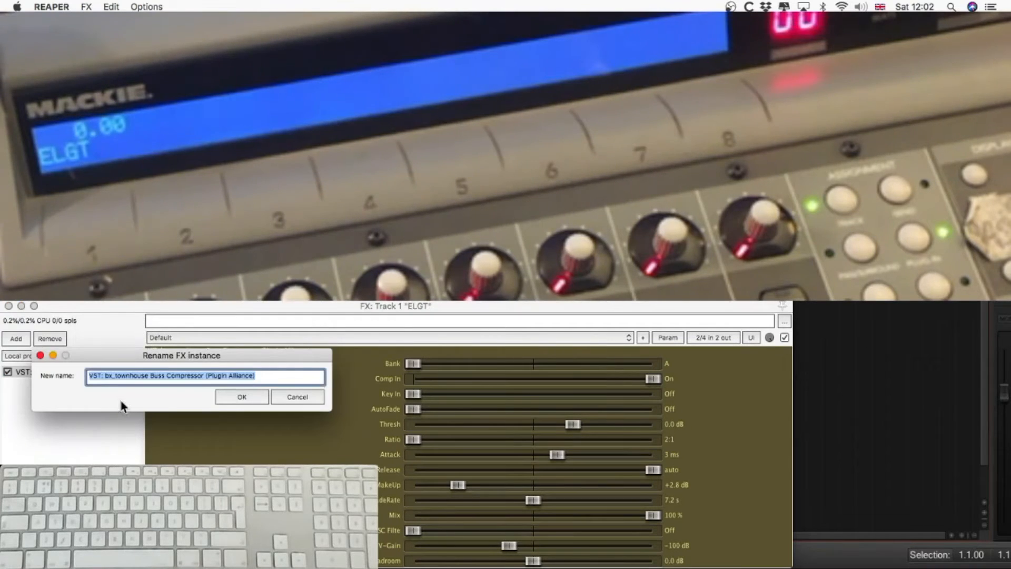
type("1")
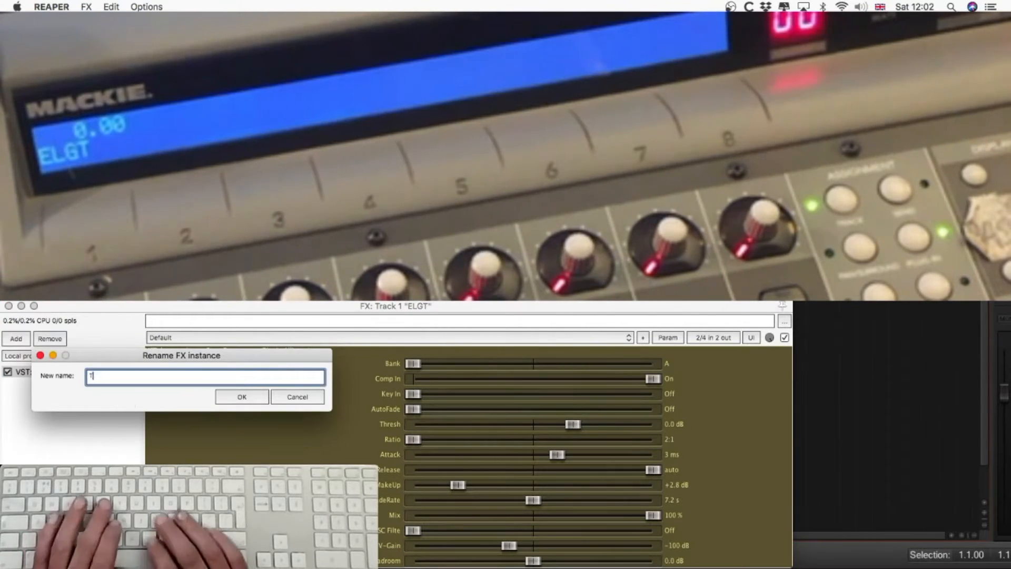
type("TOWNHOUSE")
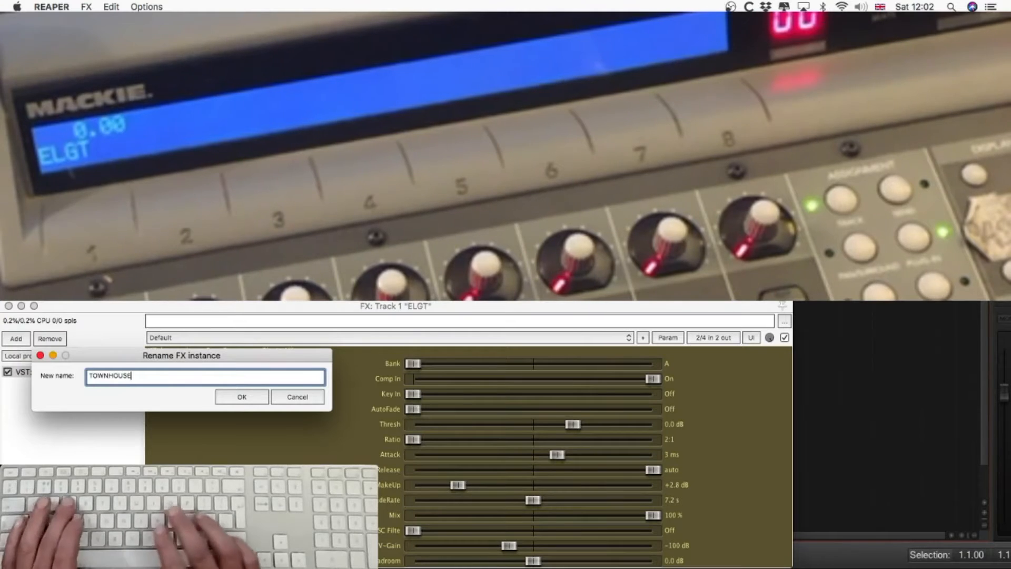
left_click(241, 396)
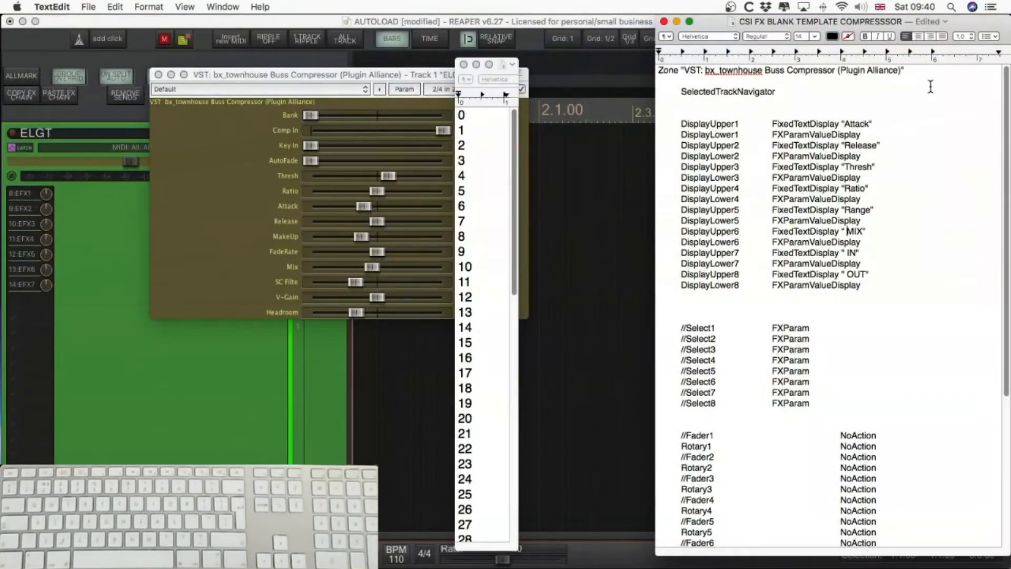
- Scroll the template down to the Fader1–Fader8 FXParam rows and ZoneEnd
scroll("down", 3)
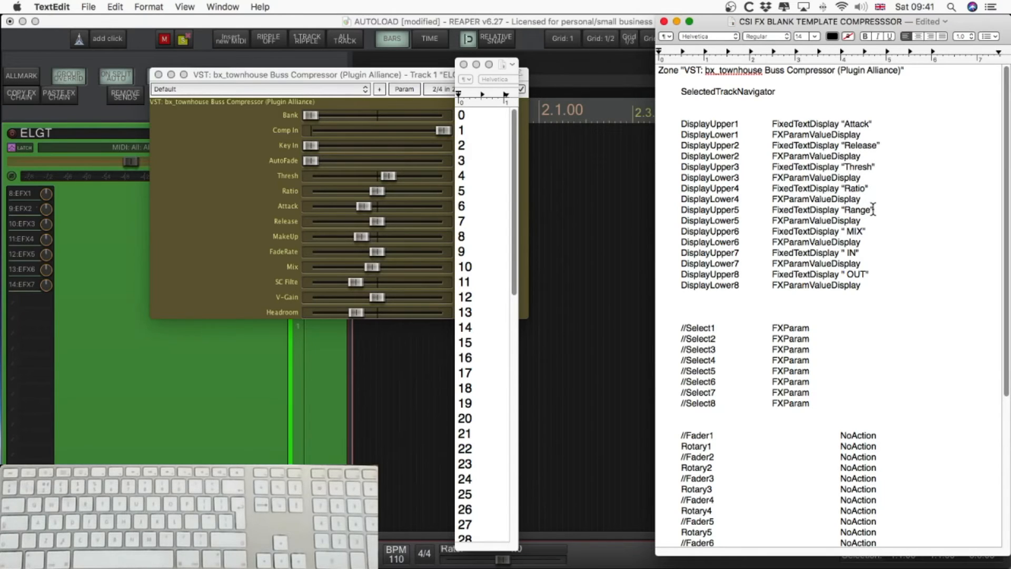
mouse_move(866, 215)
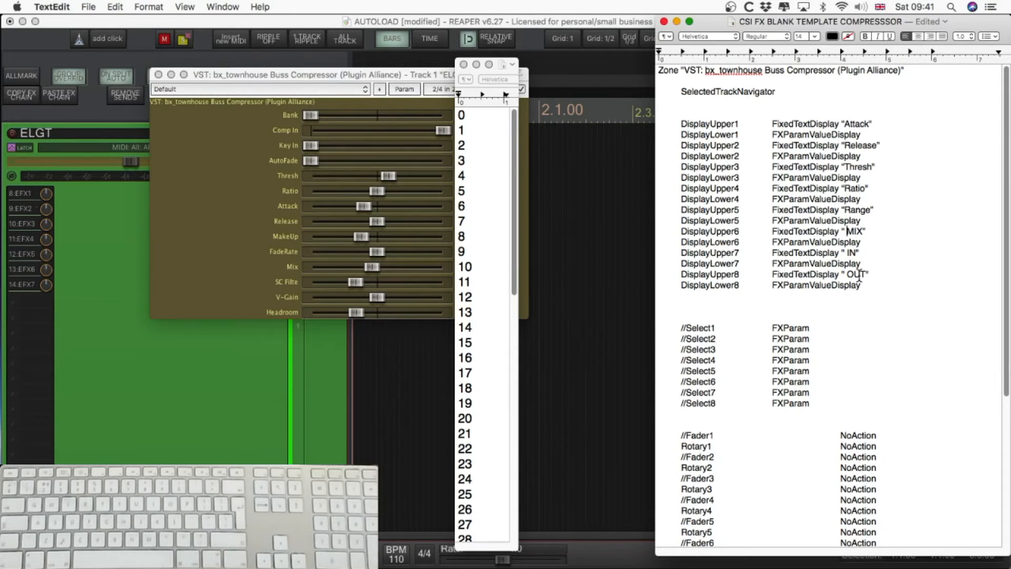
scroll("down", 3)
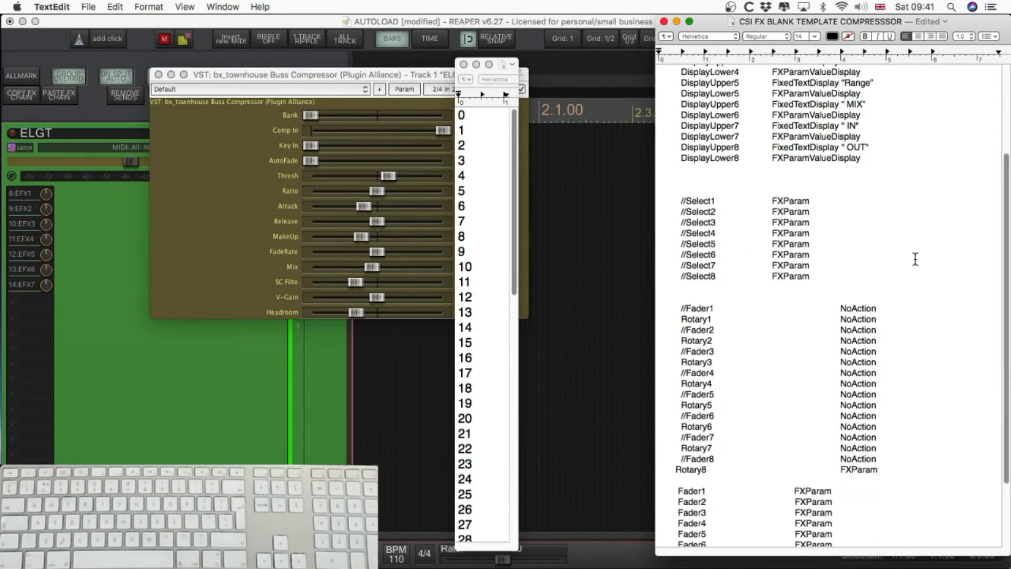
scroll("down", 3)
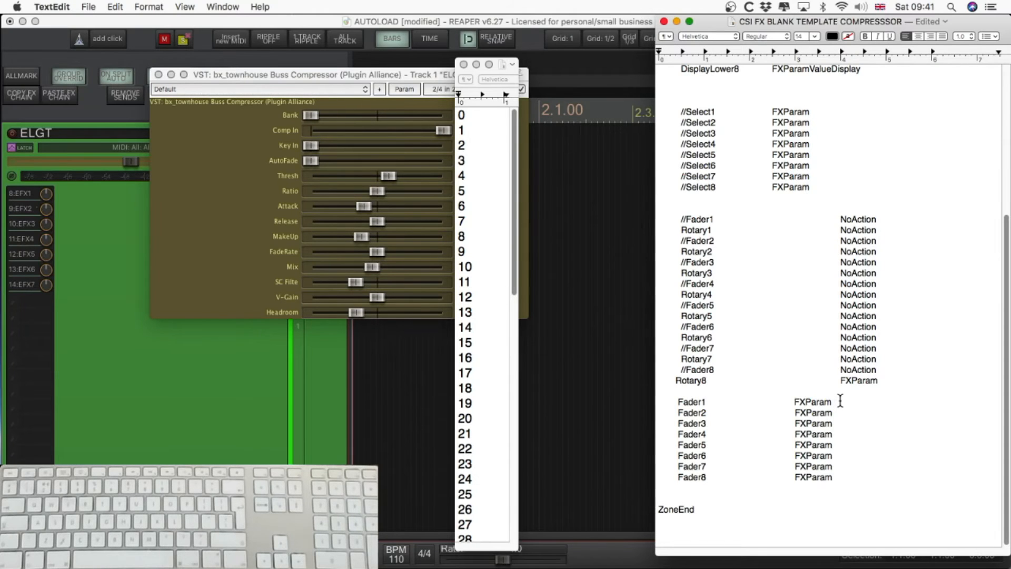
- Enter the fader parameter numbers: Fader1 6, Fader8 8, Fader6 10 and Fader5 13
left_click(834, 403)
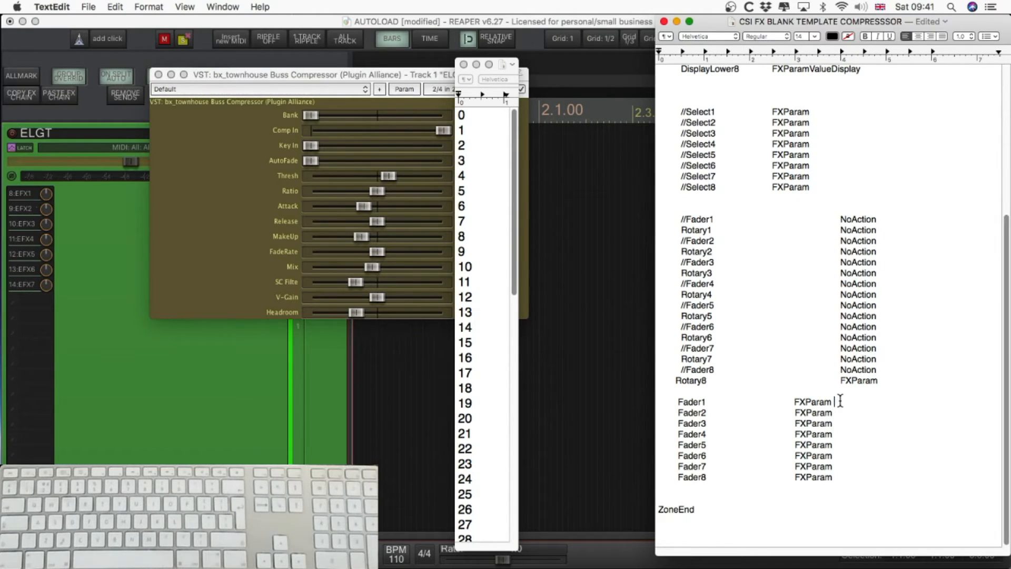
type("6")
left_click(758, 412)
type(" 7")
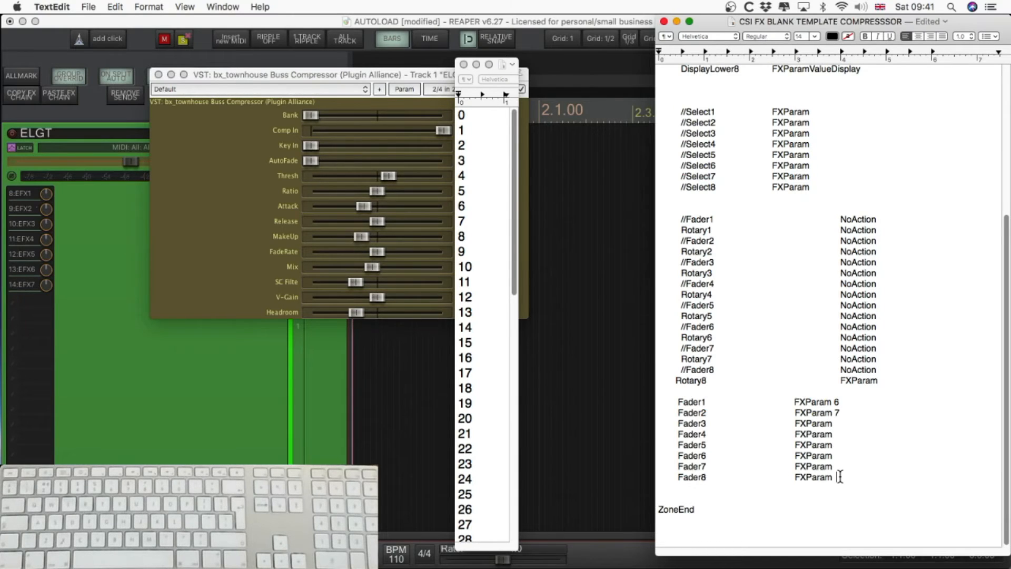
type("8")
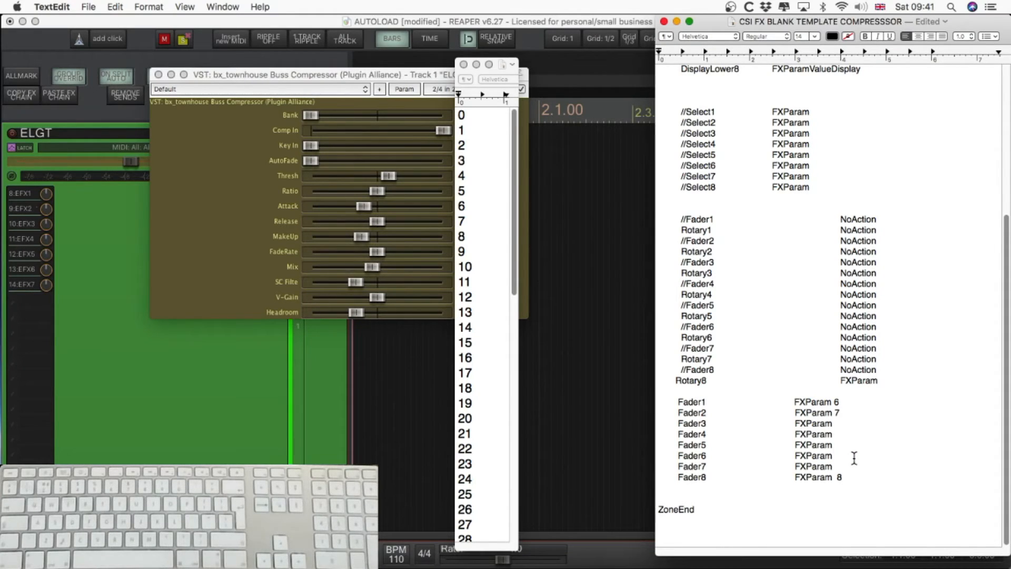
type("1")
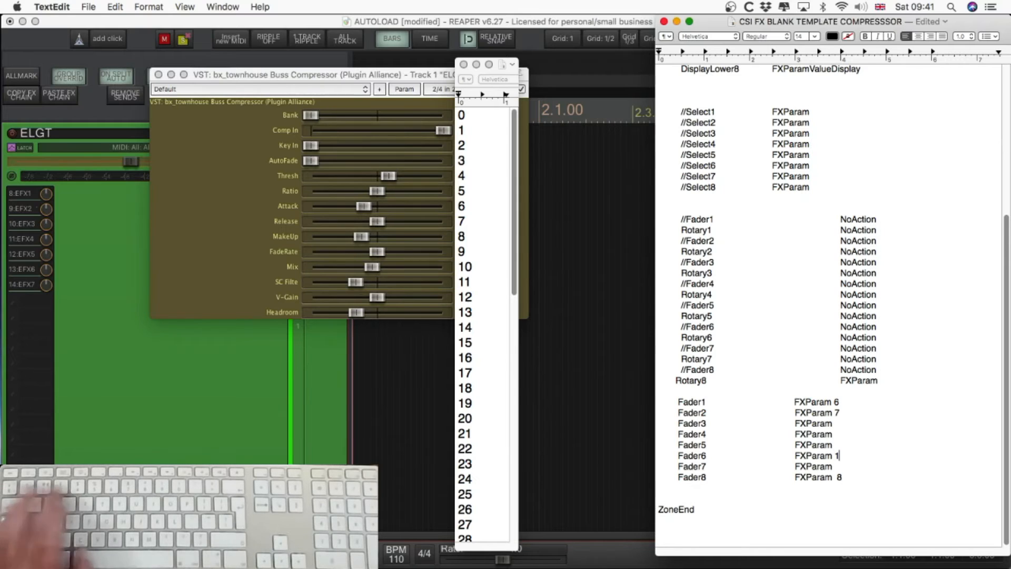
type("0")
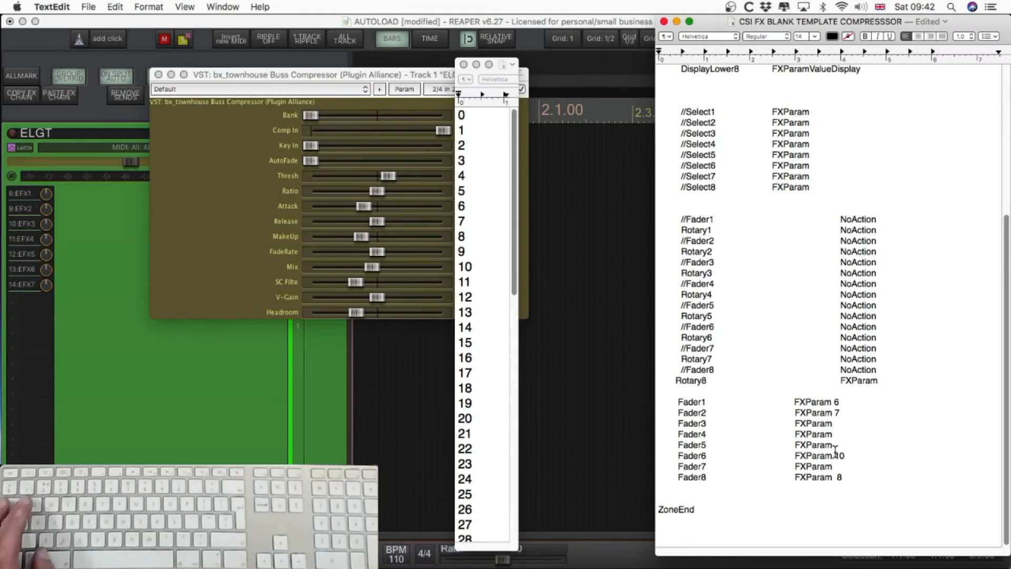
type("13")
type(" 4")
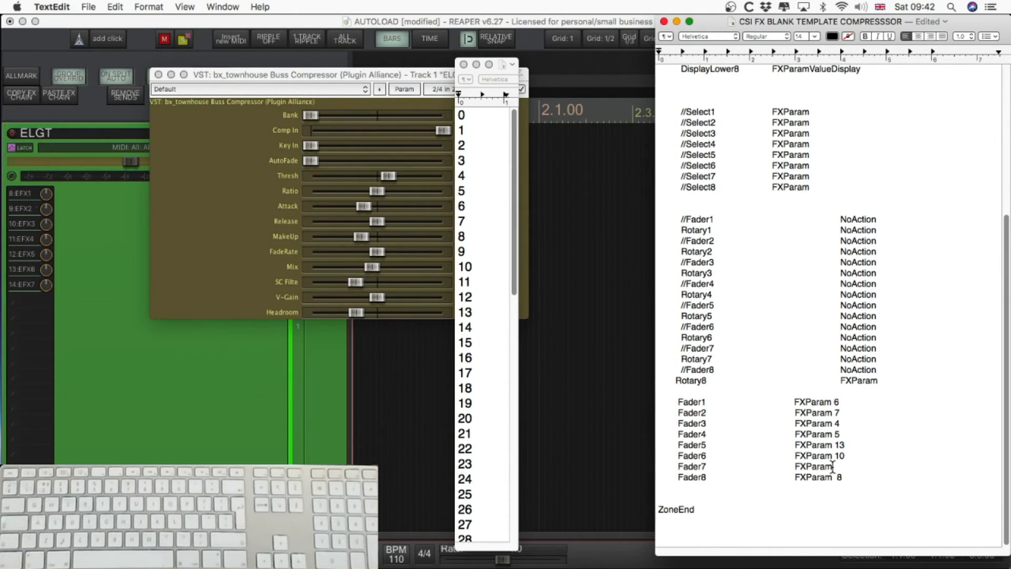
- Overwrite Fader7's FXParam entry with NoAction
double_click(813, 466)
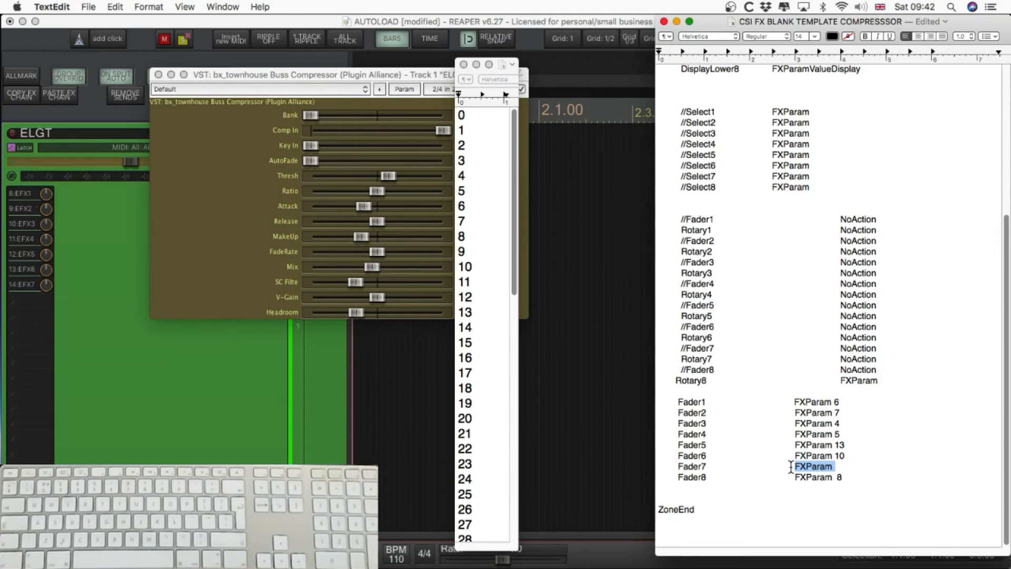
type("NO")
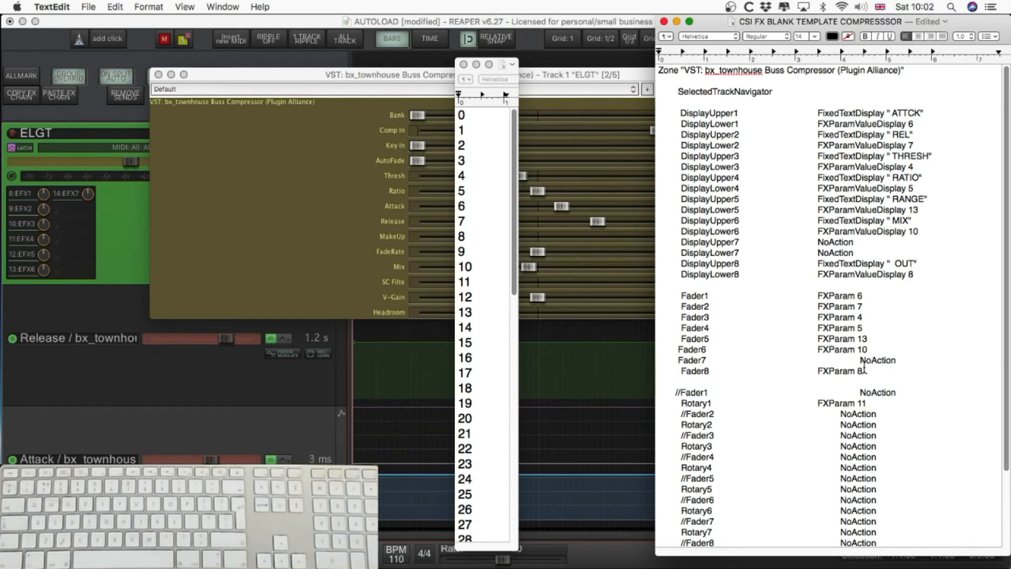
mouse_move(820, 252)
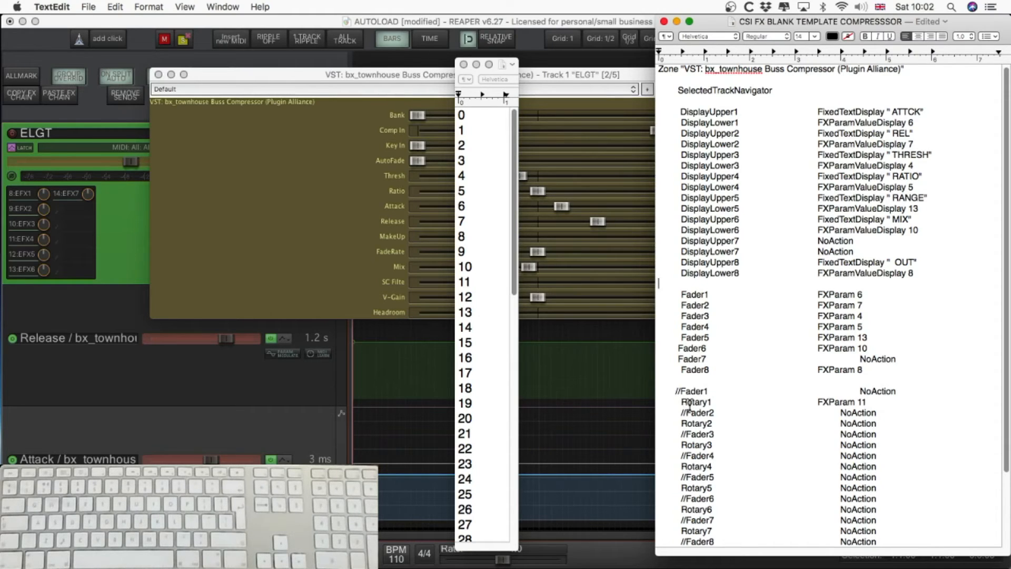
- Scroll down to the Rotary8 DRIVE and Flip FXParam 14 lines at the zone's end
scroll("down", 3)
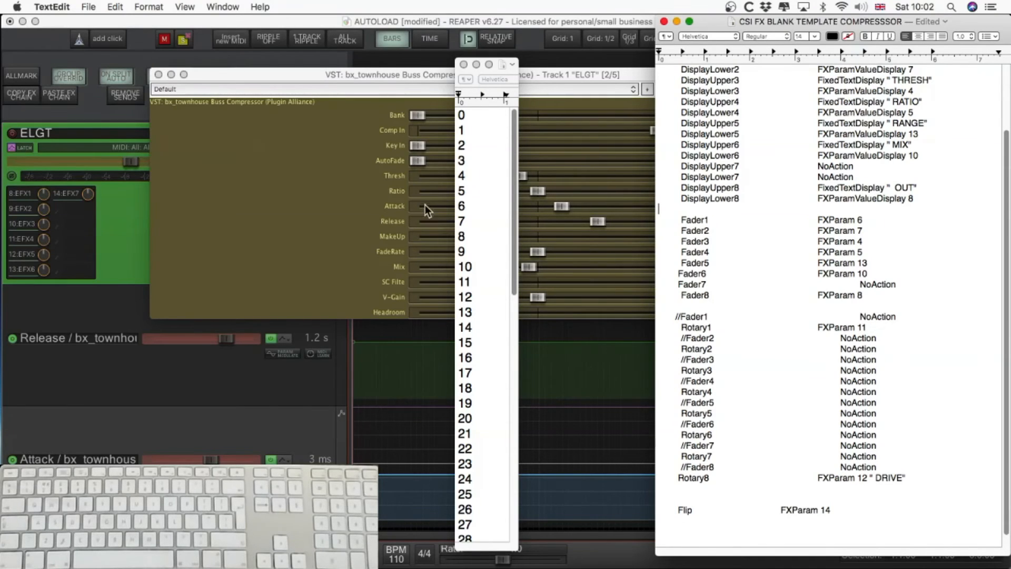
mouse_move(427, 299)
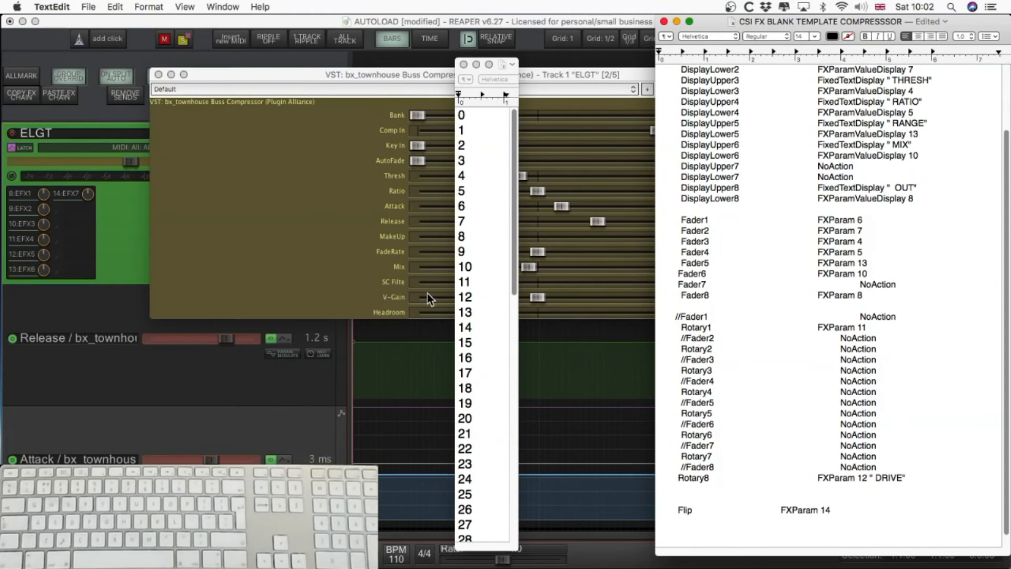
mouse_move(493, 336)
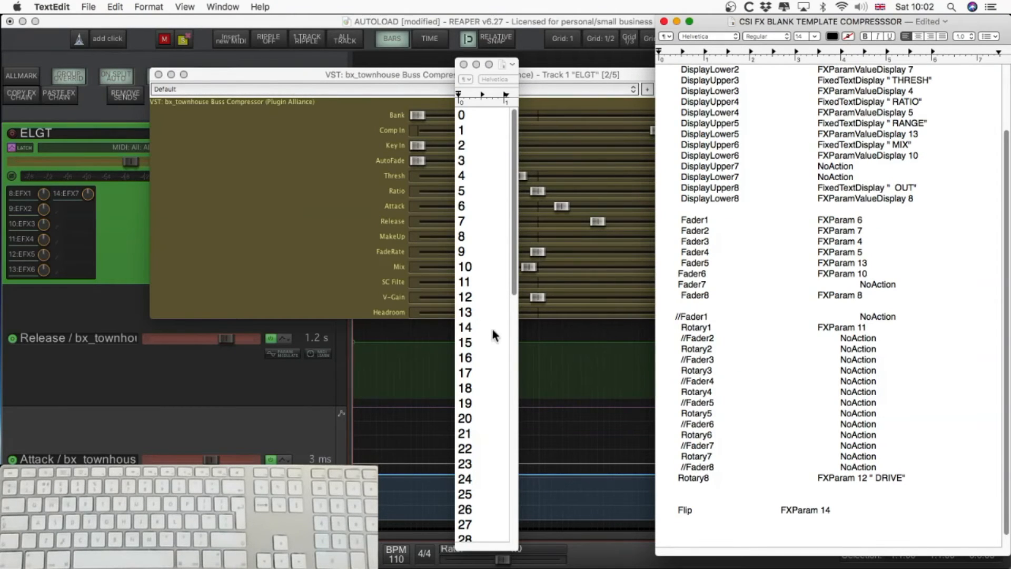